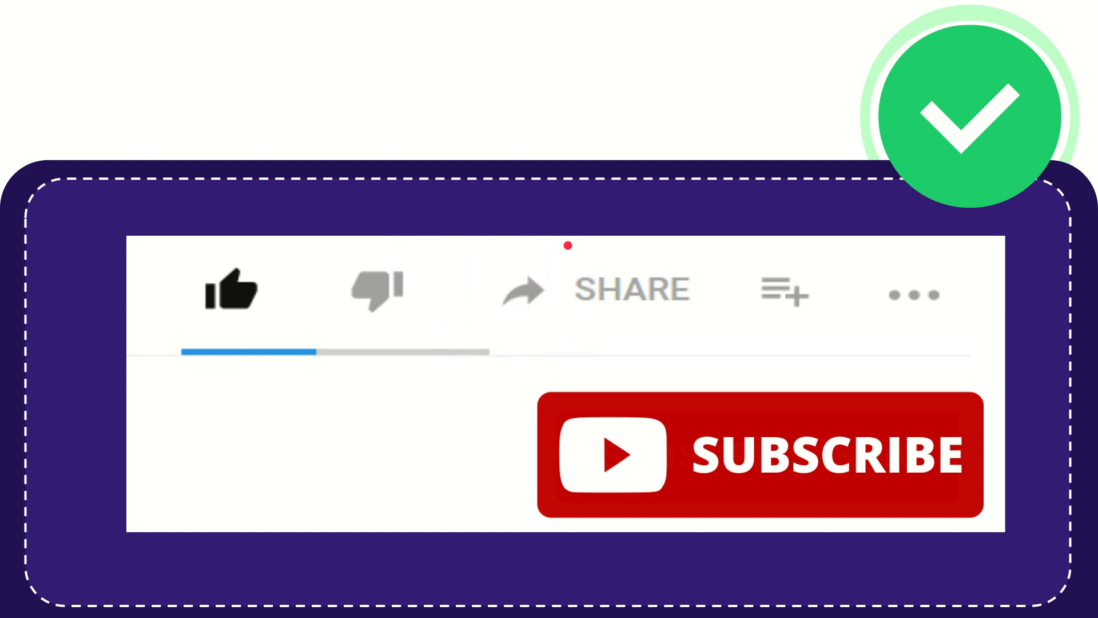
{"action": "mouse_move", "coordinate": [809, 413]}
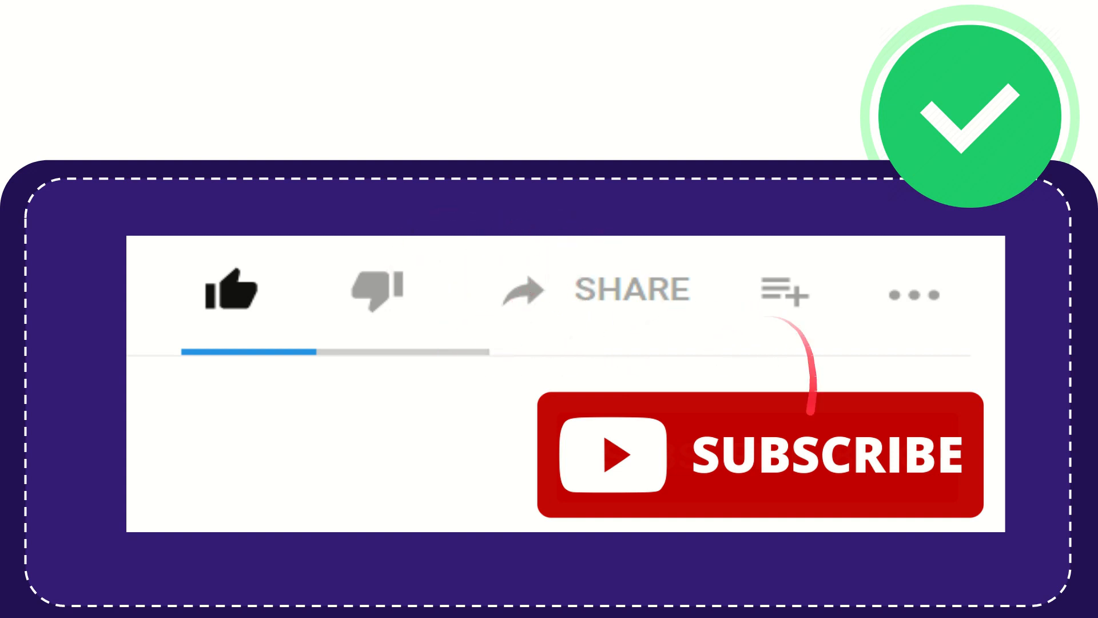